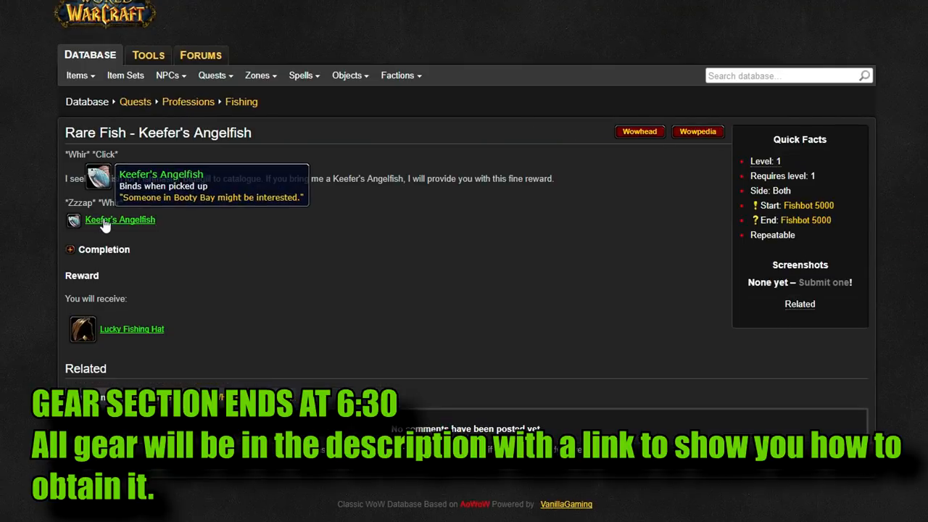
{"action": "mouse_move", "coordinate": [808, 205]}
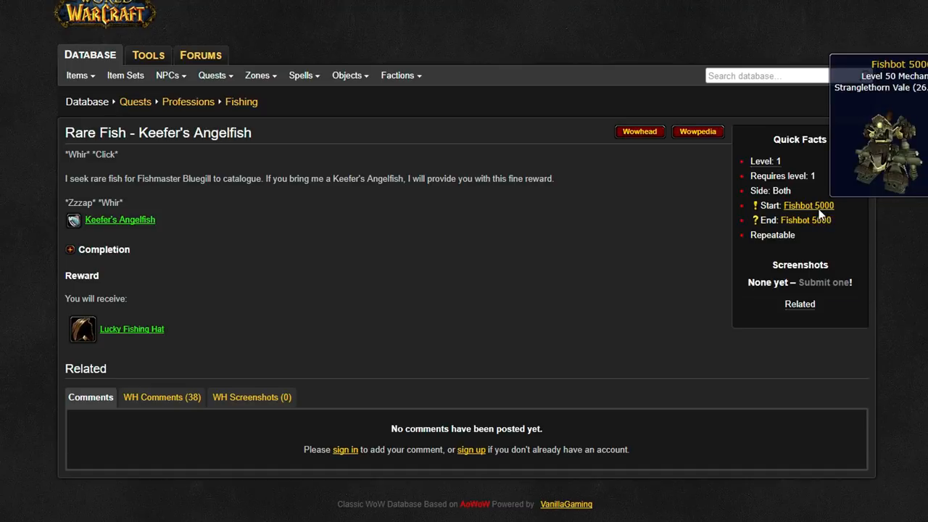
Open the Green Tinted Goggles item page and show the recipe that creates it
{"action": "left_click", "coordinate": [808, 205]}
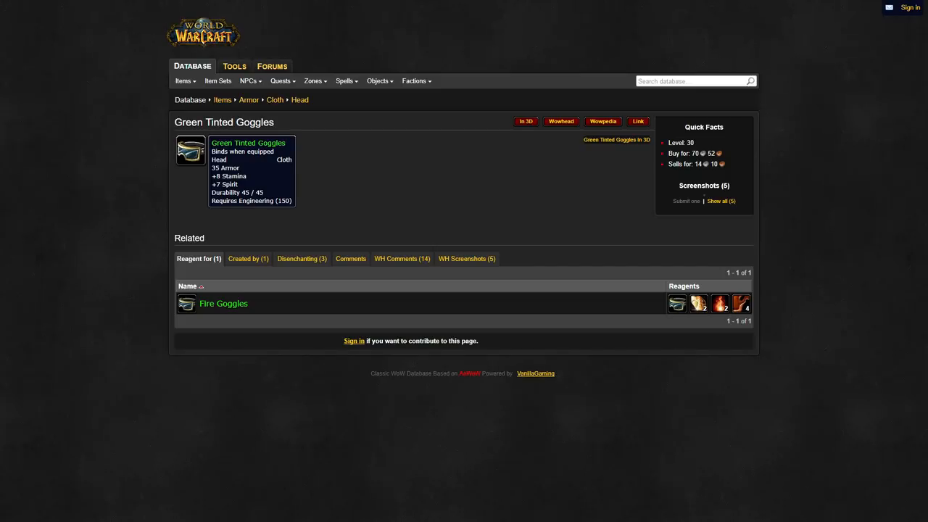
{"action": "left_click", "coordinate": [248, 258]}
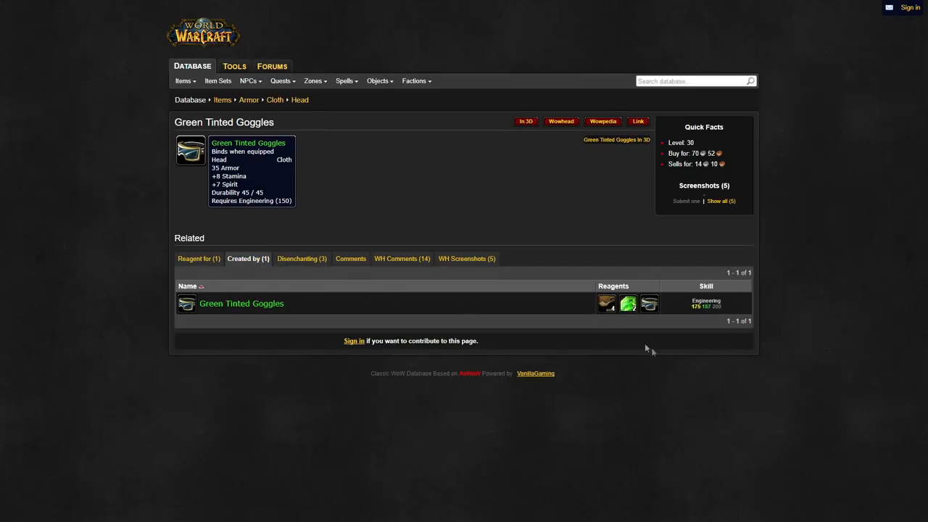
{"action": "mouse_move", "coordinate": [628, 303]}
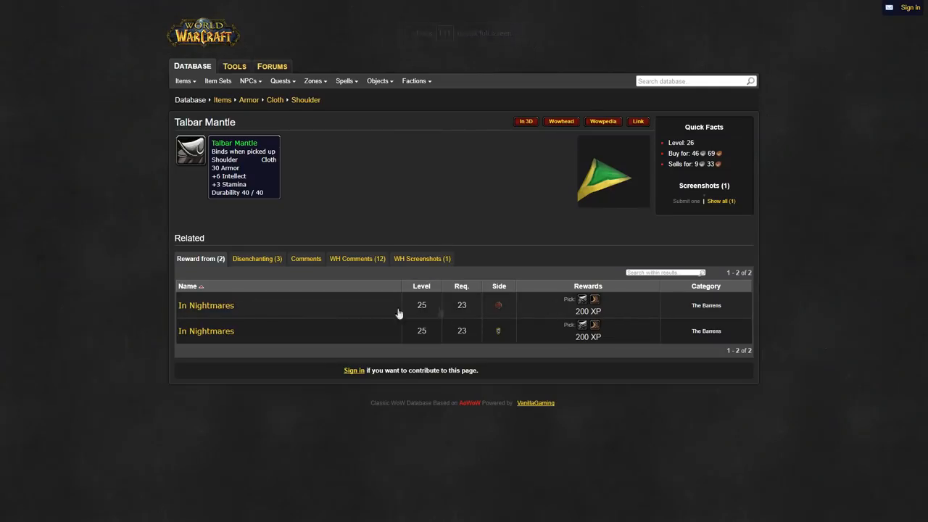
Follow In Nightmares and The Defias Brotherhood quests to Gryan Stoutmantle's NPC page
{"action": "left_click", "coordinate": [206, 305]}
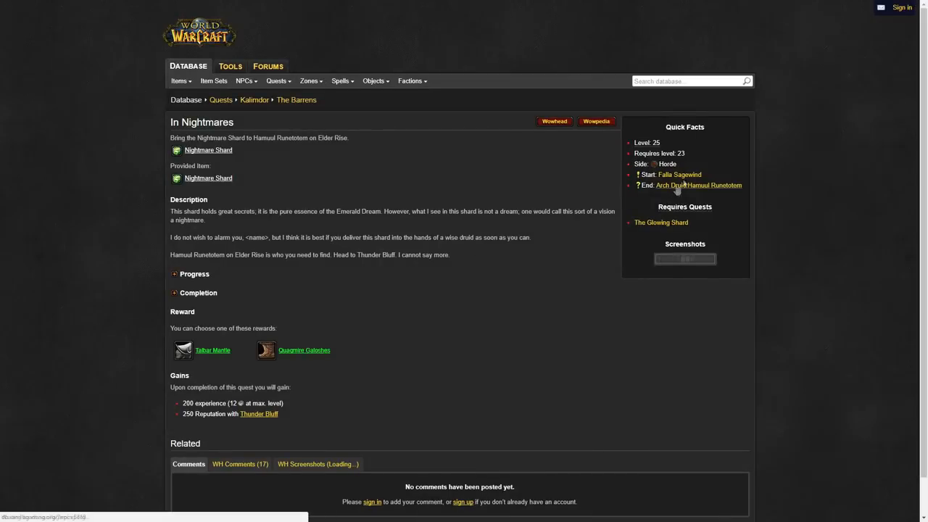
{"action": "left_click", "coordinate": [679, 174]}
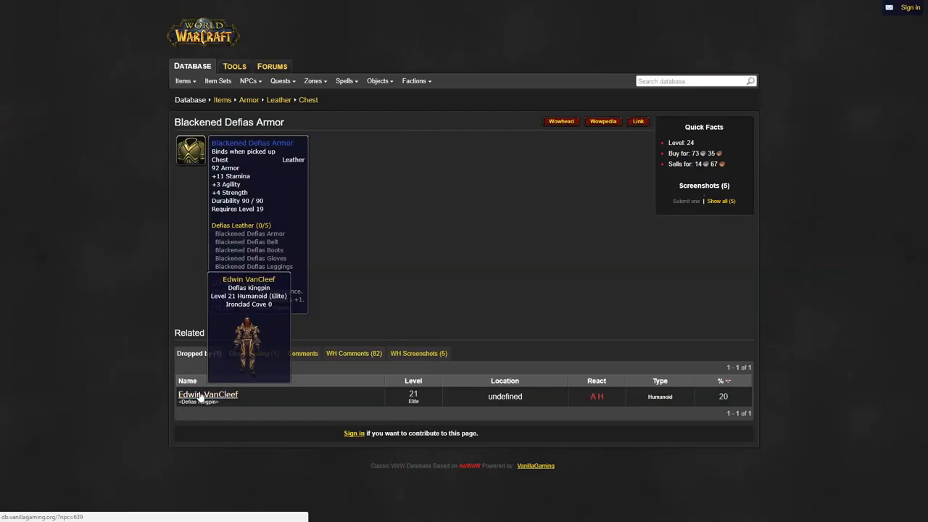
{"action": "mouse_move", "coordinate": [190, 235]}
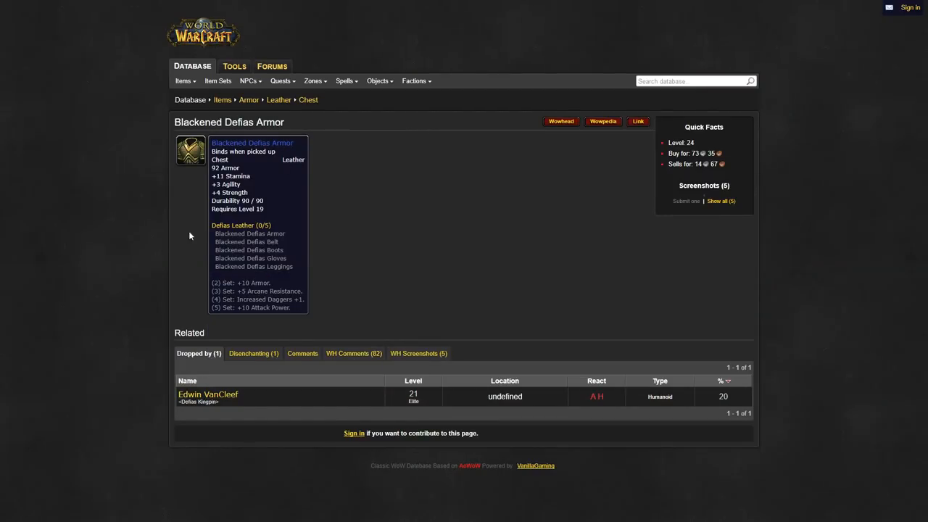
{"action": "left_click", "coordinate": [209, 395]}
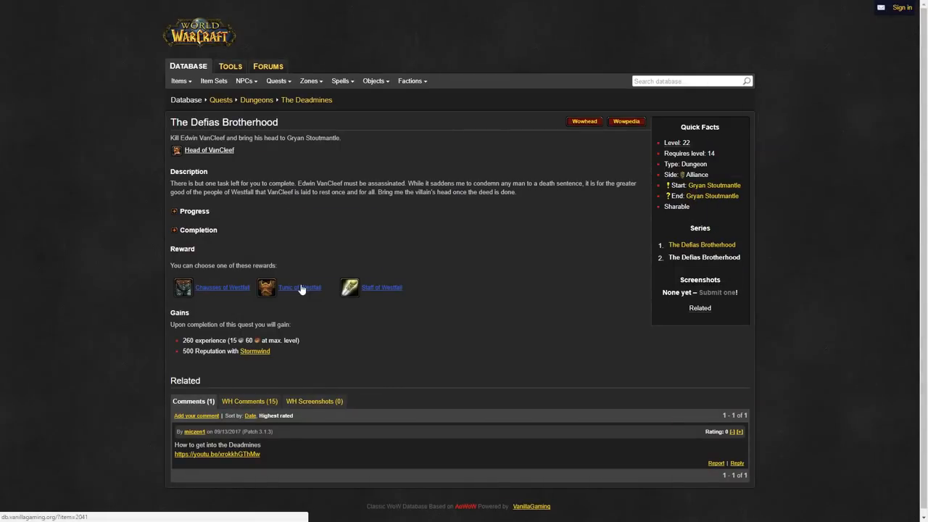
{"action": "mouse_move", "coordinate": [713, 184]}
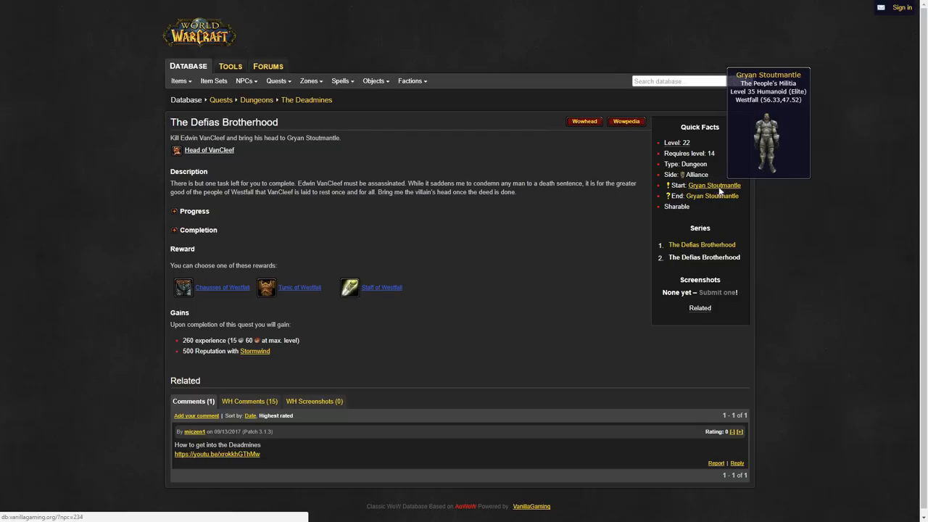
{"action": "left_click", "coordinate": [713, 185]}
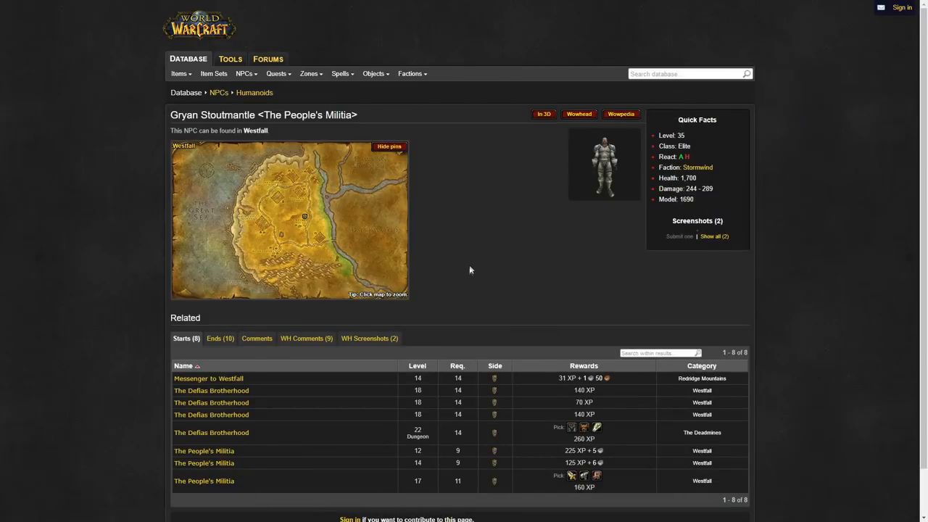
{"action": "scroll", "scroll_direction": "down", "scroll_amount": 3}
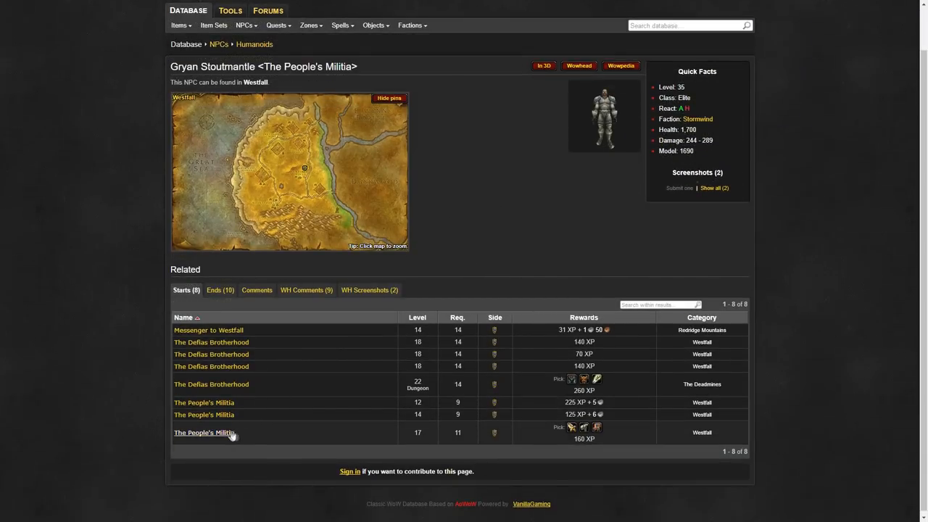
{"action": "scroll", "scroll_direction": "up", "scroll_amount": 3}
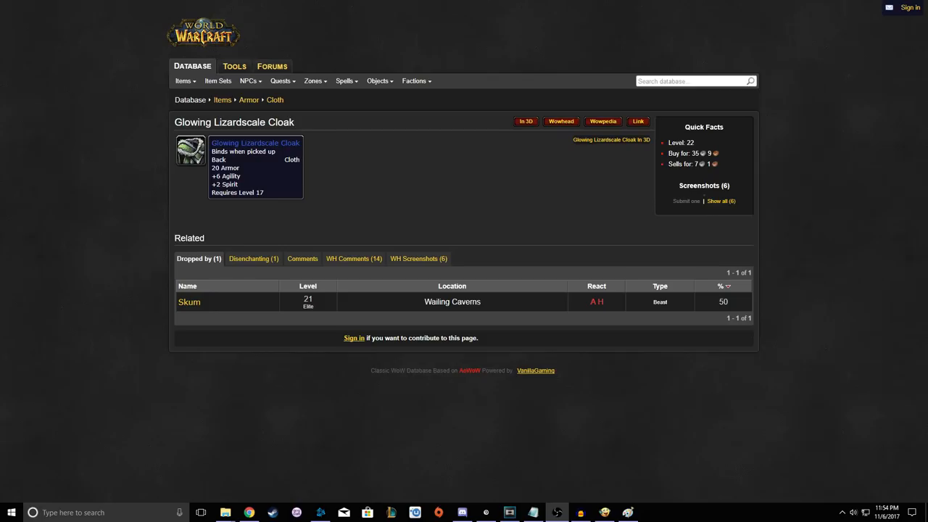
{"action": "mouse_move", "coordinate": [189, 301]}
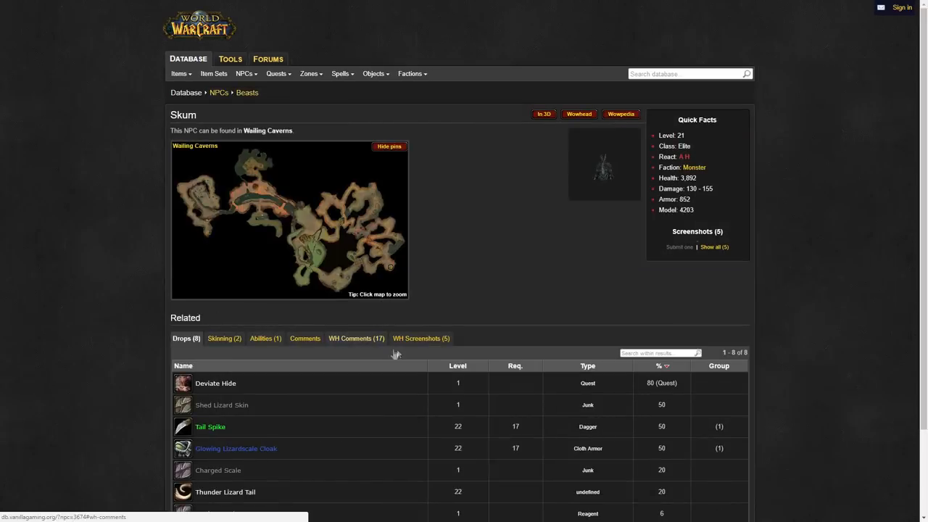
Show the Wowhead comments on Skum's NPC page
{"action": "left_click", "coordinate": [290, 217]}
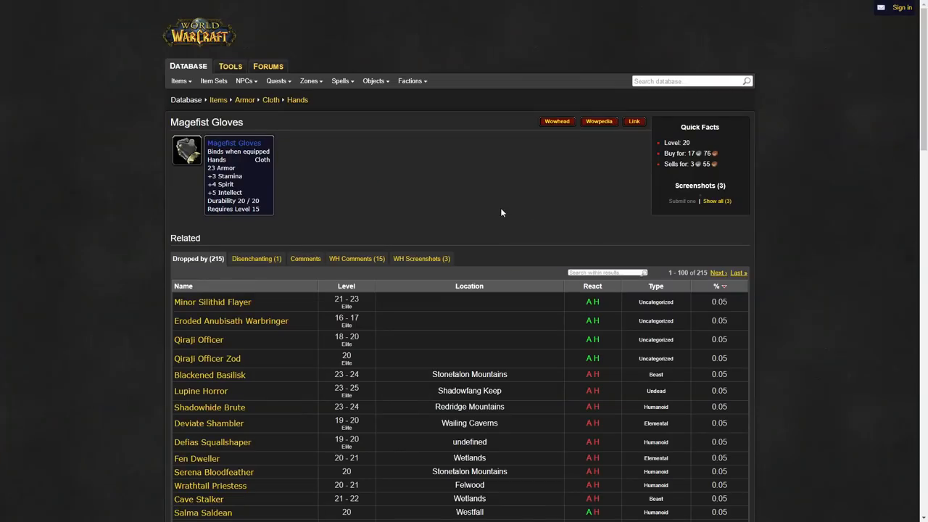
{"action": "mouse_move", "coordinate": [583, 389]}
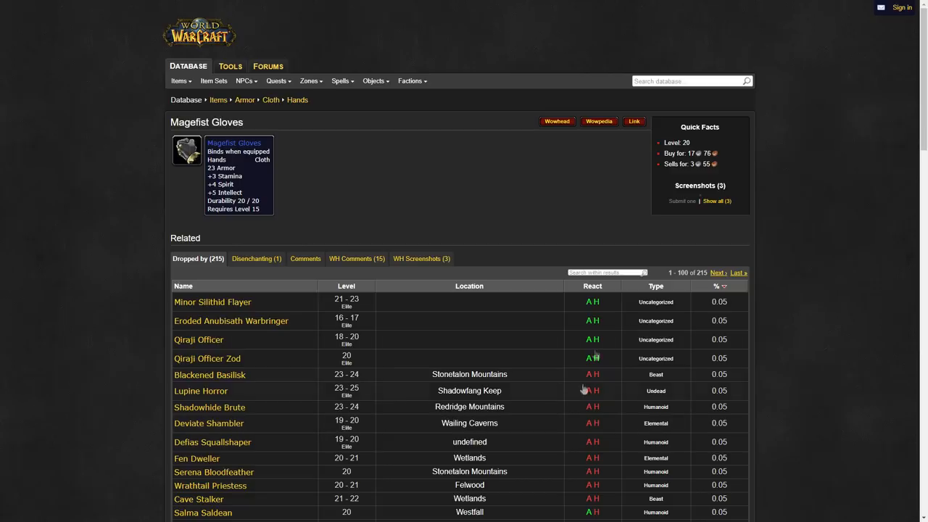
{"action": "mouse_move", "coordinate": [584, 390]}
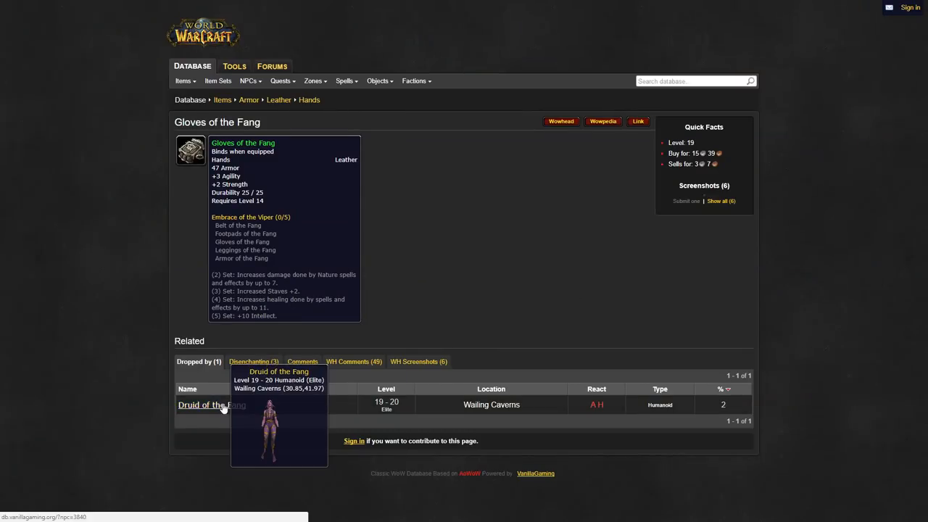
Open the Druid of the Fang NPC page from the Dropped by list
{"action": "left_click", "coordinate": [211, 405]}
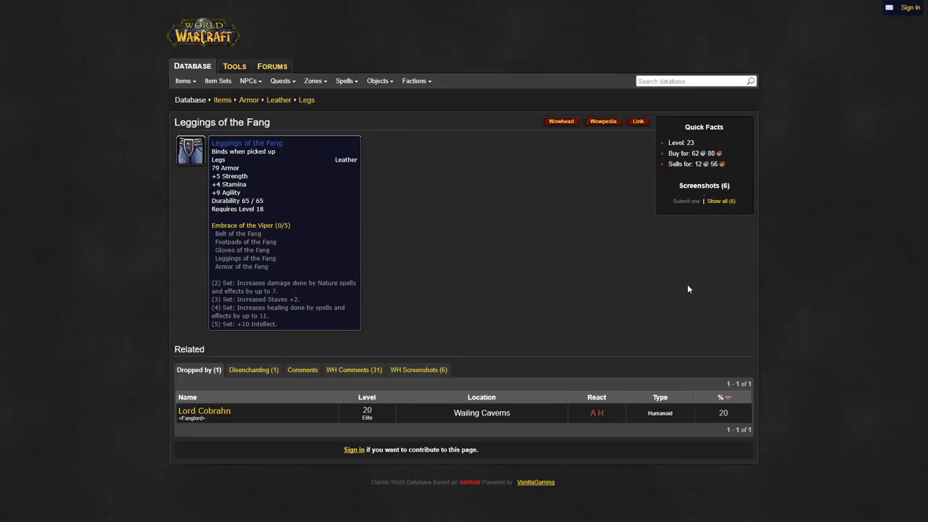
{"action": "mouse_move", "coordinate": [500, 237]}
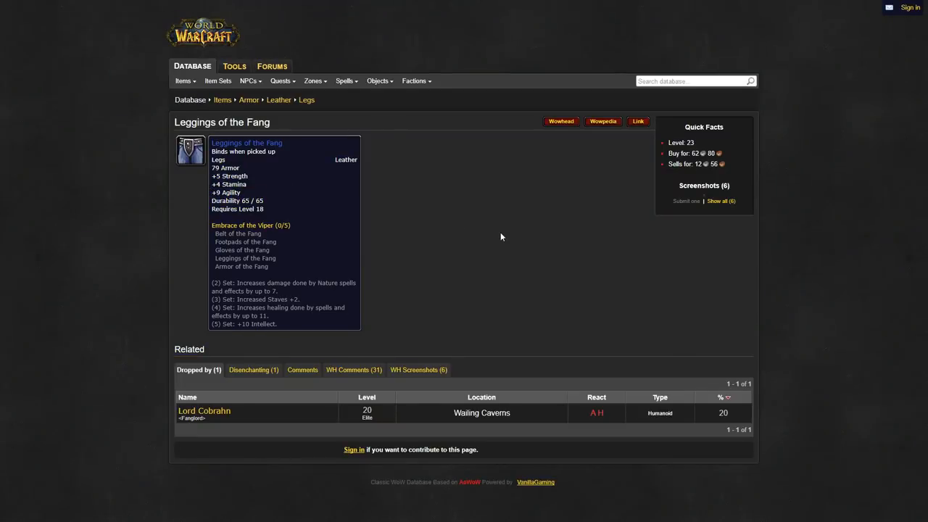
{"action": "mouse_move", "coordinate": [204, 411]}
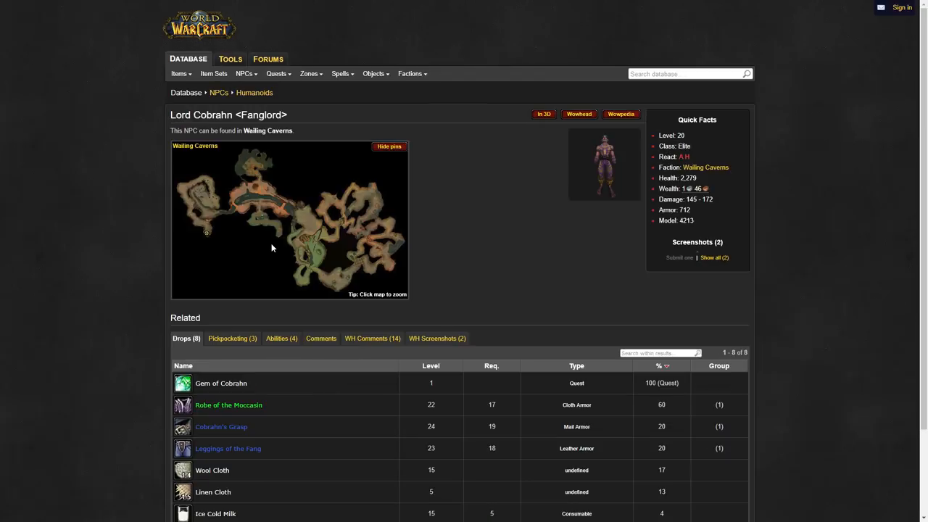
{"action": "mouse_move", "coordinate": [221, 426]}
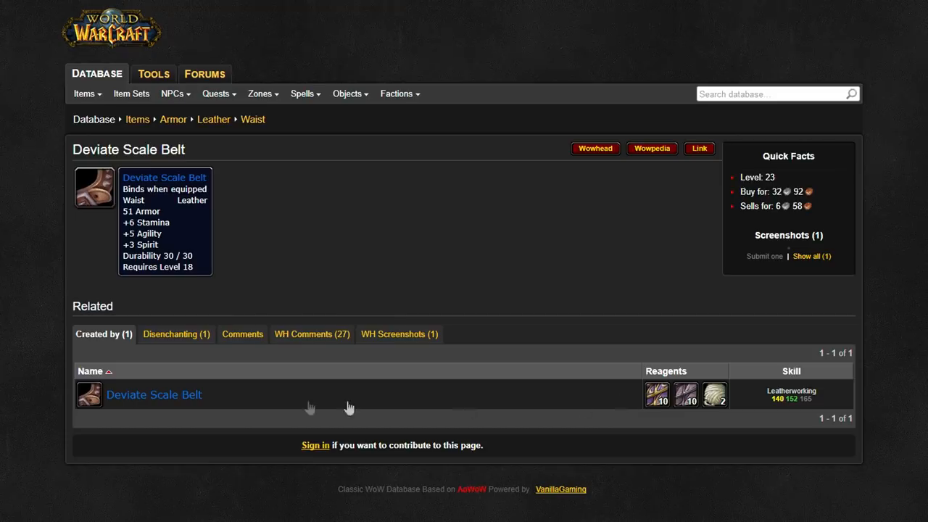
Open the Deviate Scale Belt recipe, then the Deviate Eradication quest page
{"action": "left_click", "coordinate": [153, 394]}
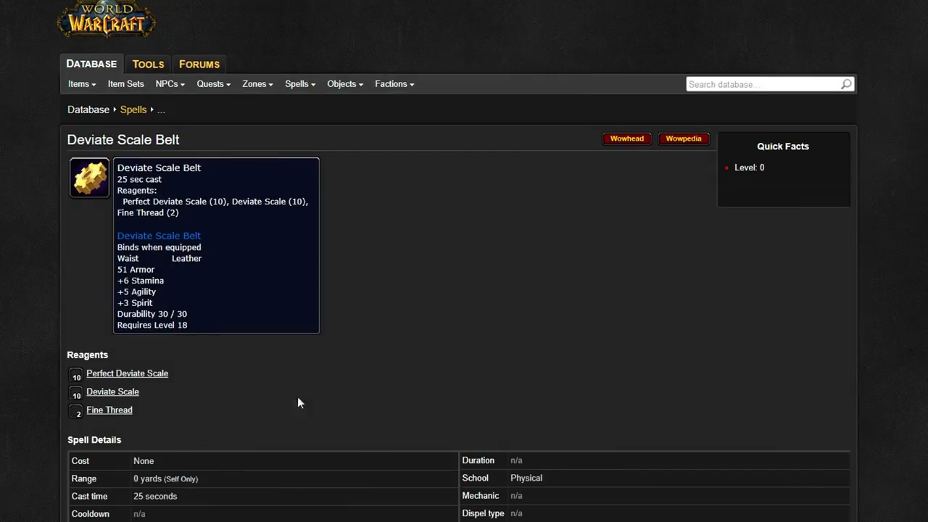
{"action": "scroll", "scroll_direction": "down", "scroll_amount": 3}
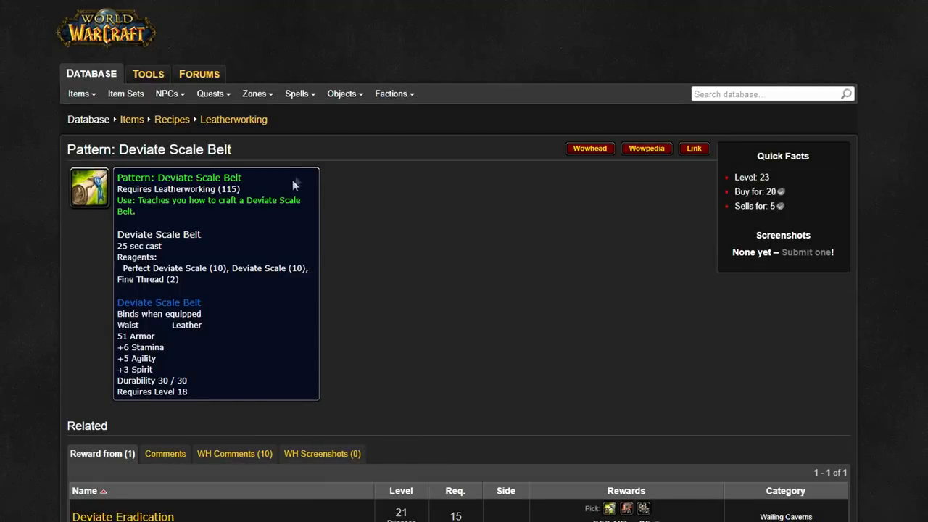
{"action": "scroll", "scroll_direction": "down", "scroll_amount": 3}
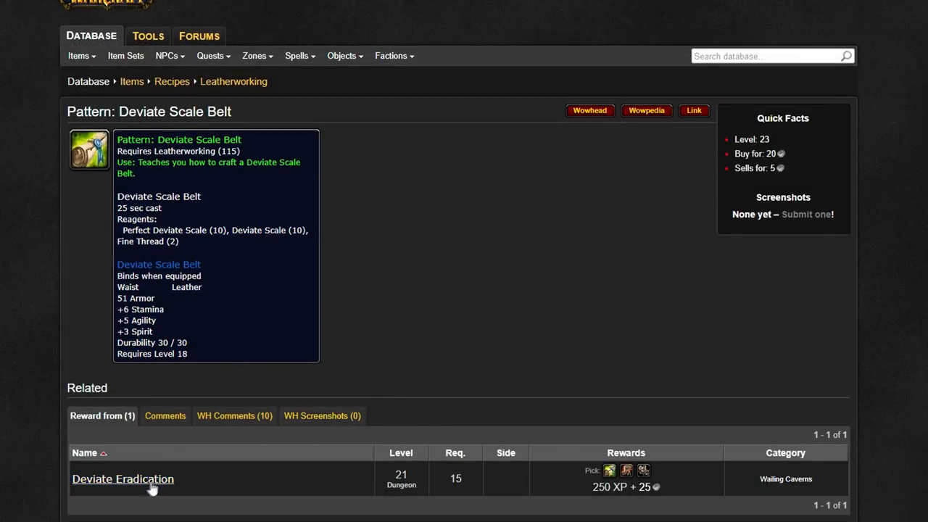
{"action": "left_click", "coordinate": [123, 478]}
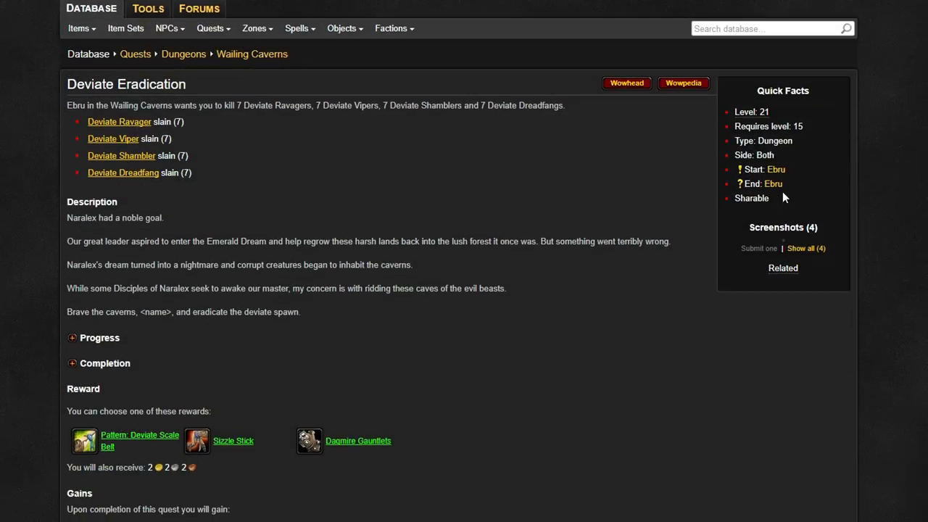
{"action": "scroll", "scroll_direction": "down", "scroll_amount": 3}
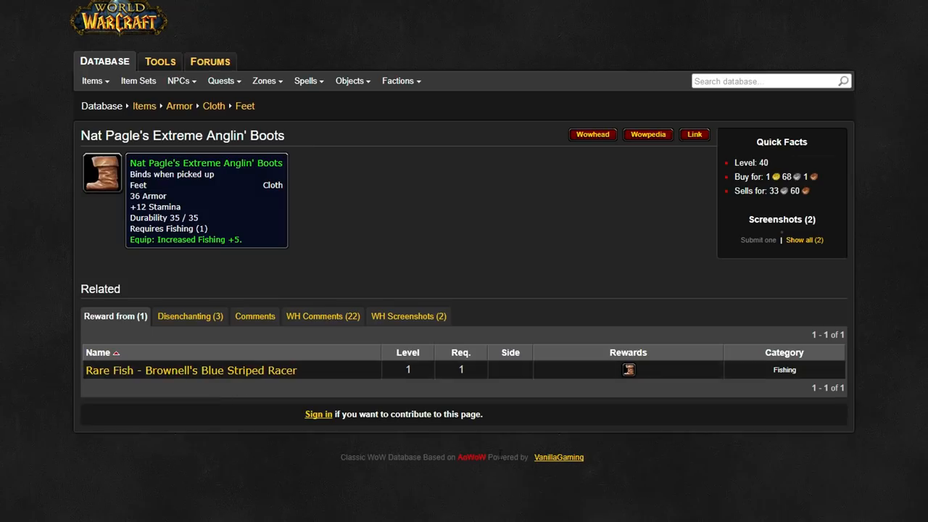
Open the boots' reward quest, then search 'footpads' and open Footpads of the Fang
{"action": "left_click", "coordinate": [191, 370]}
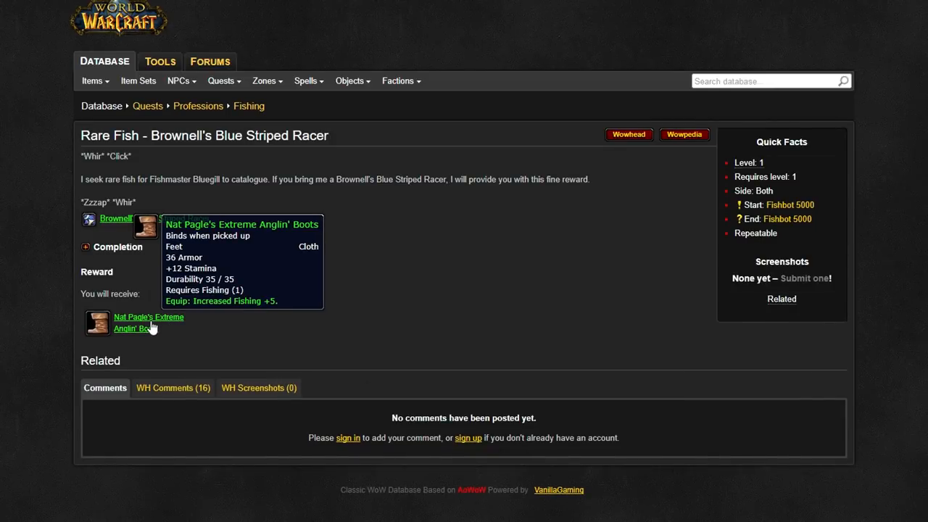
{"action": "mouse_move", "coordinate": [786, 218]}
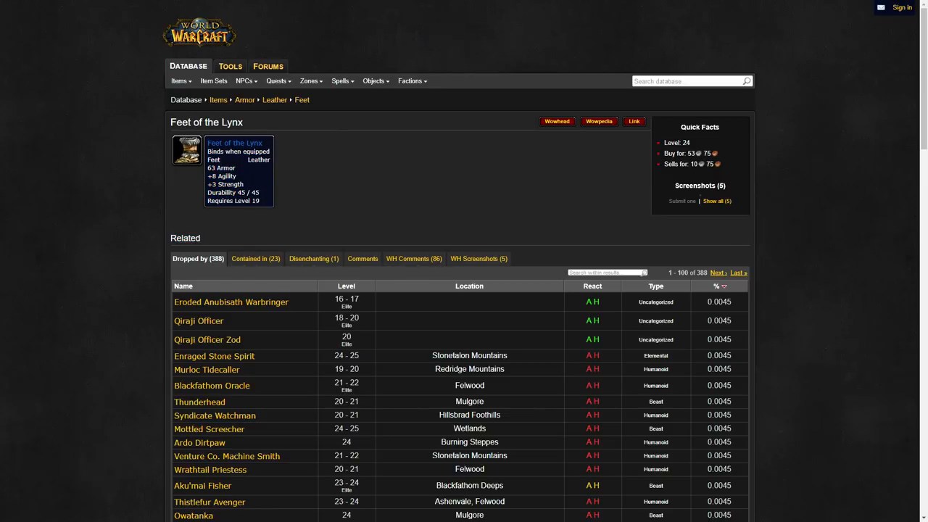
{"action": "left_click", "coordinate": [689, 81]}
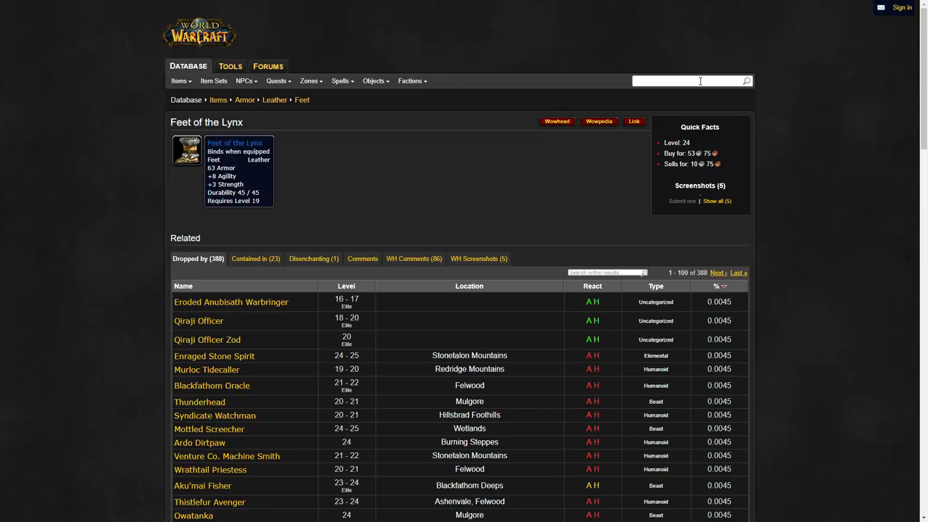
{"action": "type", "text": "footpads of t"}
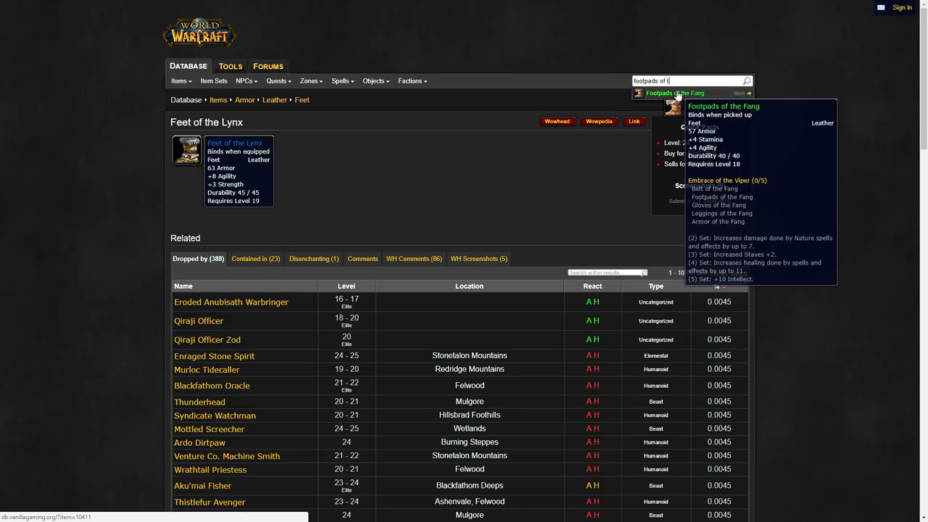
{"action": "left_click", "coordinate": [693, 93]}
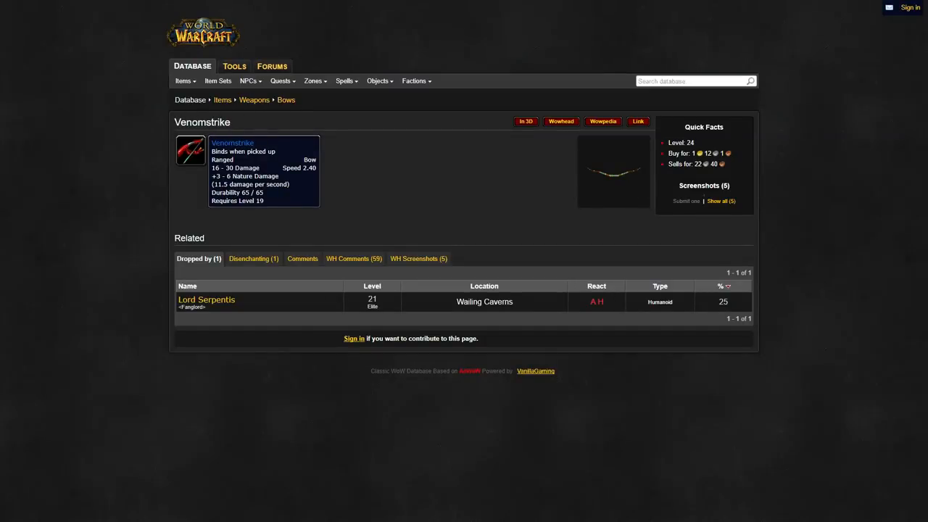
{"action": "mouse_move", "coordinate": [418, 259]}
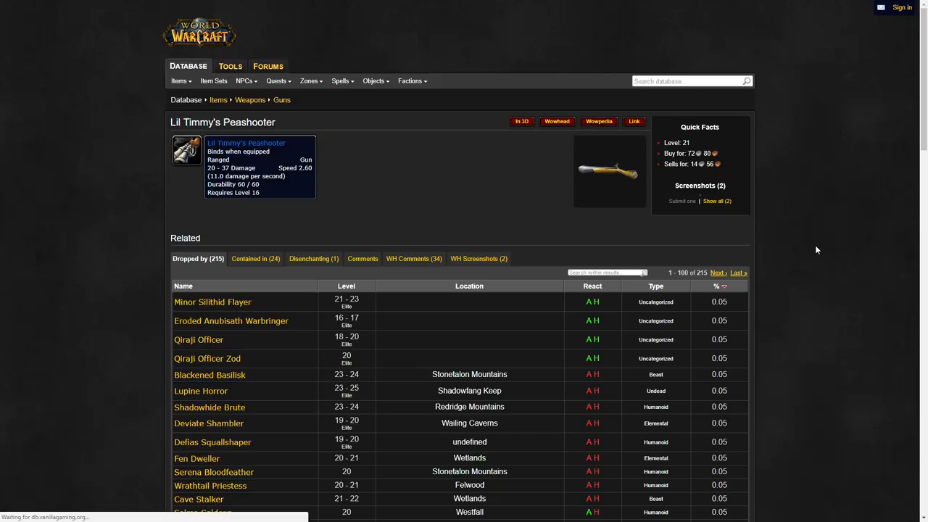
{"action": "mouse_move", "coordinate": [479, 258]}
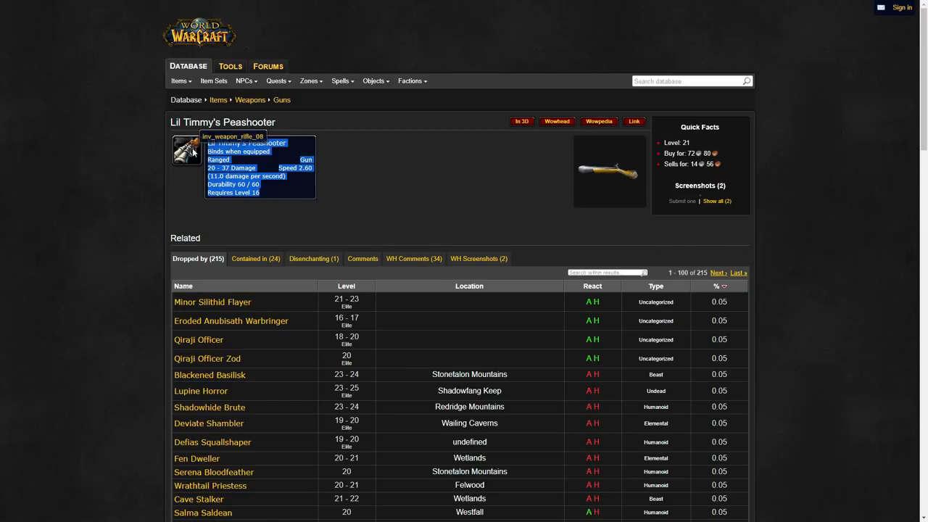
{"action": "mouse_move", "coordinate": [417, 216]}
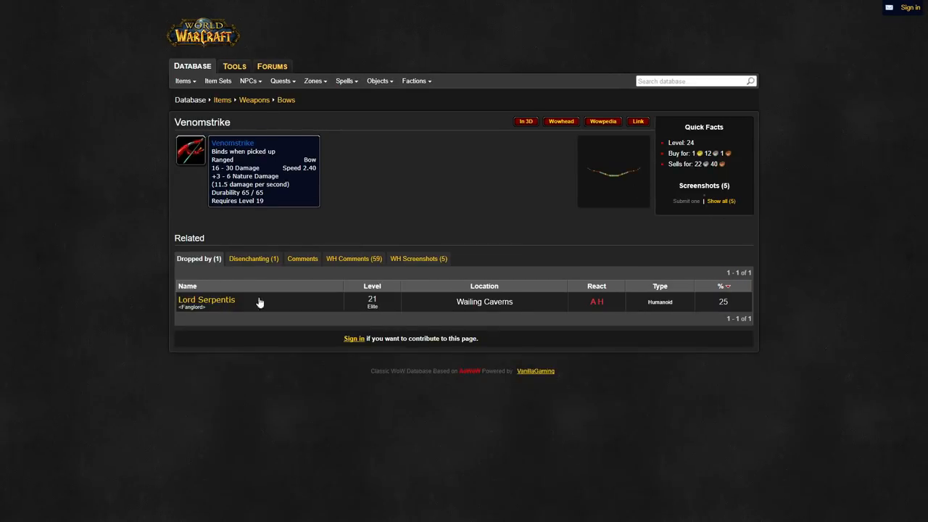
Switch between the Venomstrike and Lil Timmy's Peashooter item pages
{"action": "left_click", "coordinate": [206, 300]}
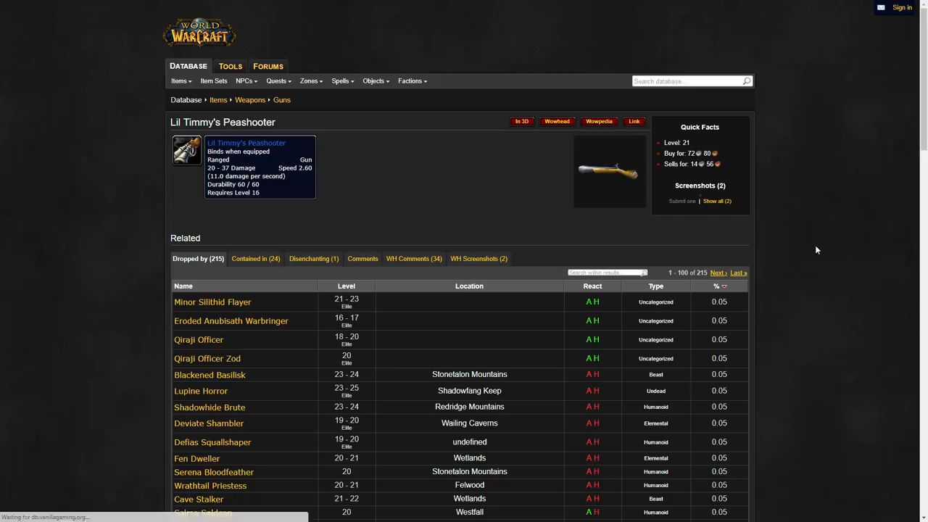
{"action": "mouse_move", "coordinate": [438, 218]}
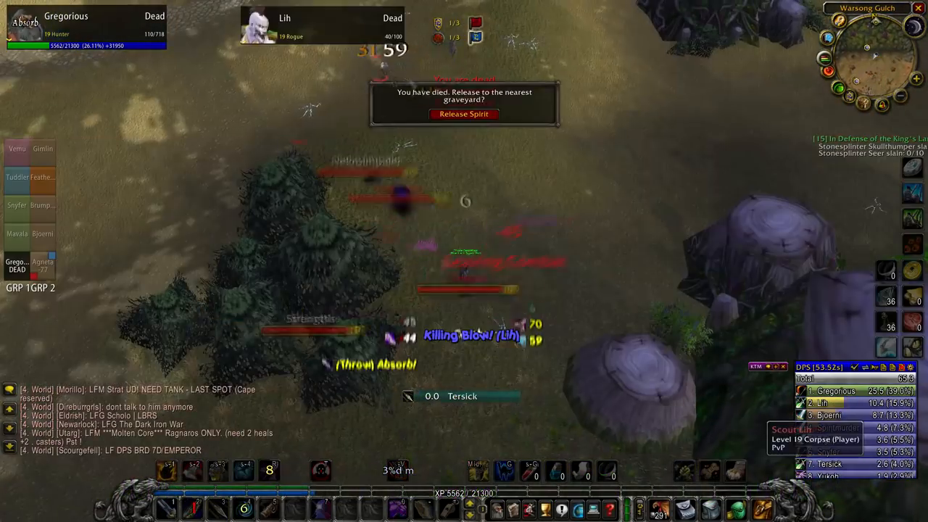
Release the hunter's spirit, then browse Master Sergeant Biggins' second merchant page
{"action": "left_click", "coordinate": [463, 114]}
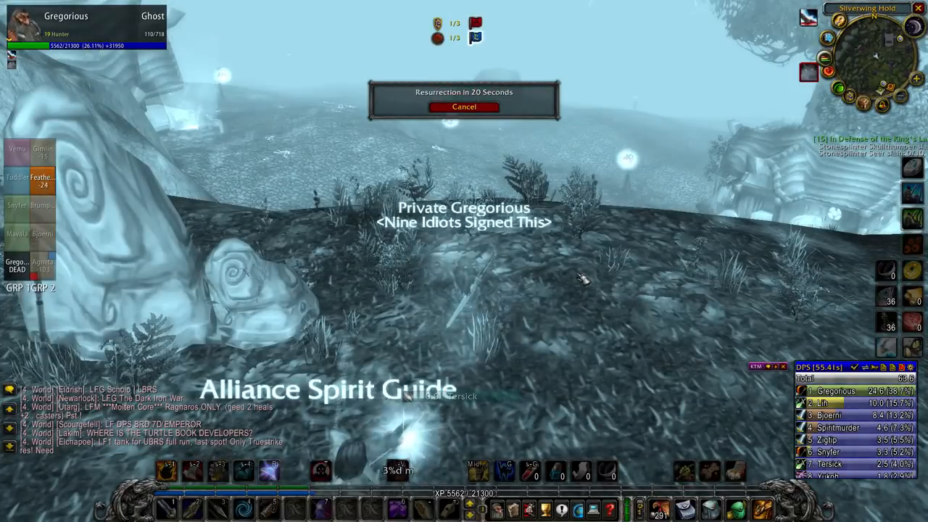
{"action": "key", "text": "alt+tab"}
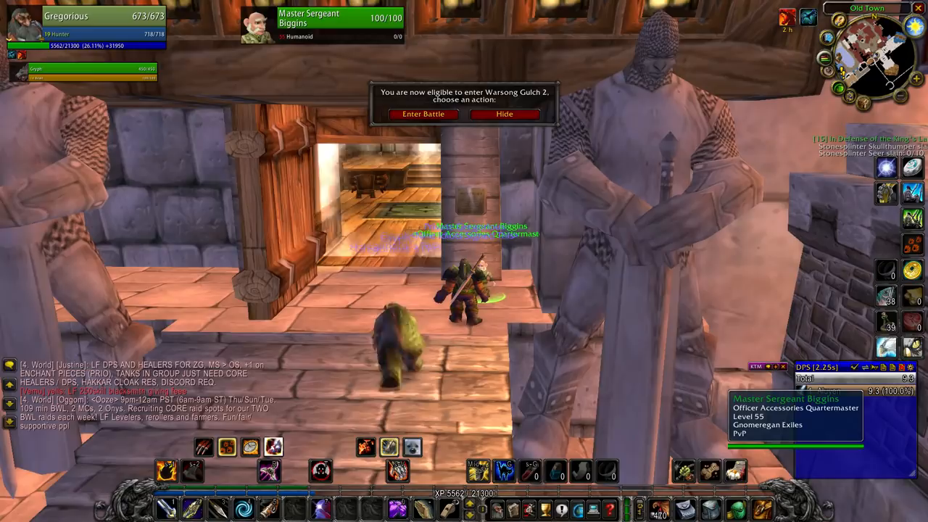
{"action": "left_click", "coordinate": [467, 282]}
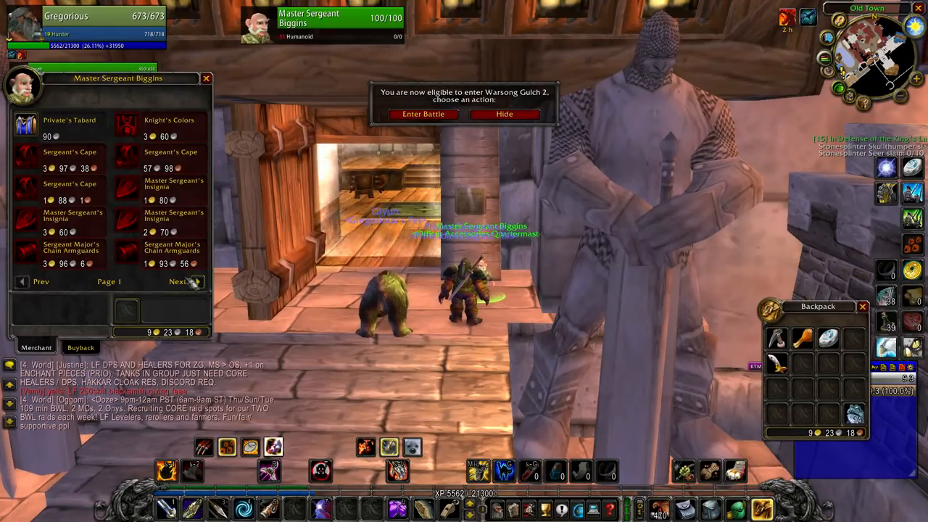
{"action": "left_click", "coordinate": [178, 281]}
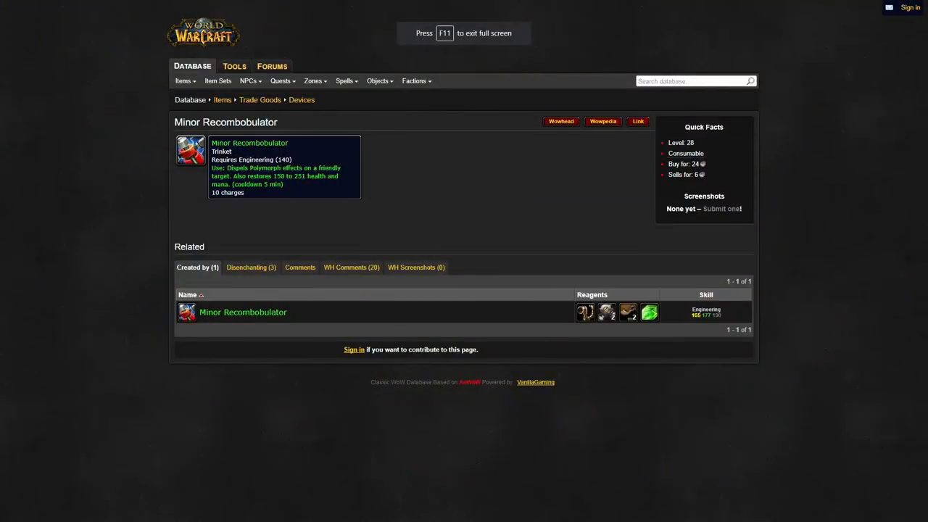
{"action": "mouse_move", "coordinate": [585, 312]}
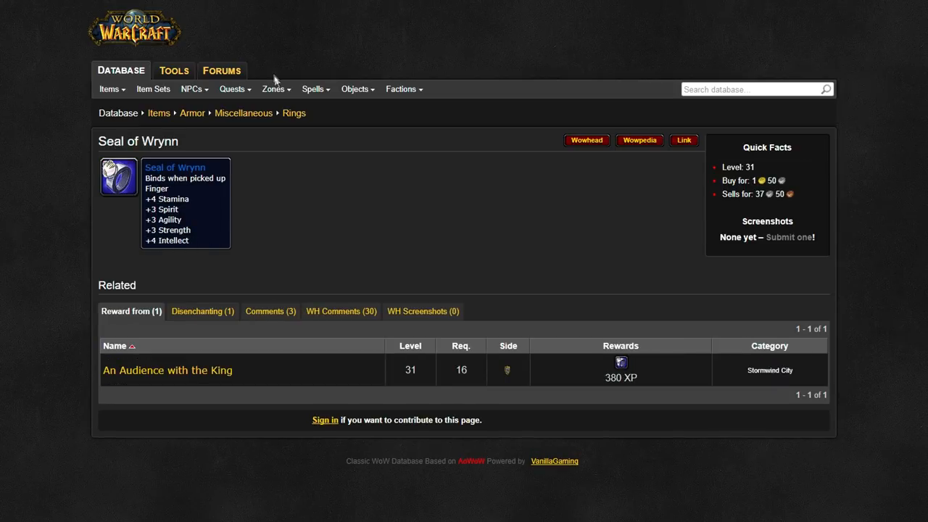
{"action": "mouse_move", "coordinate": [167, 370]}
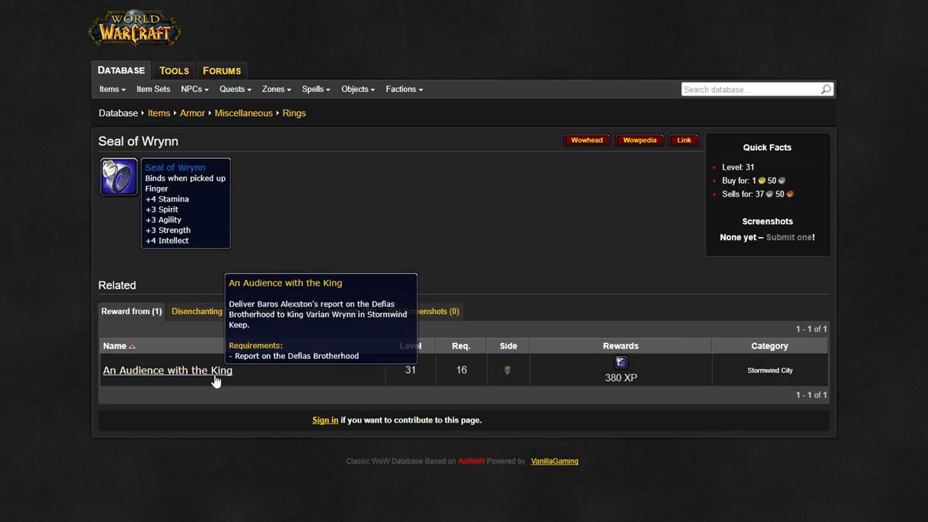
Open An Audience with the King, then The Attack!, then quest starter Tyrion's page
{"action": "left_click", "coordinate": [168, 370]}
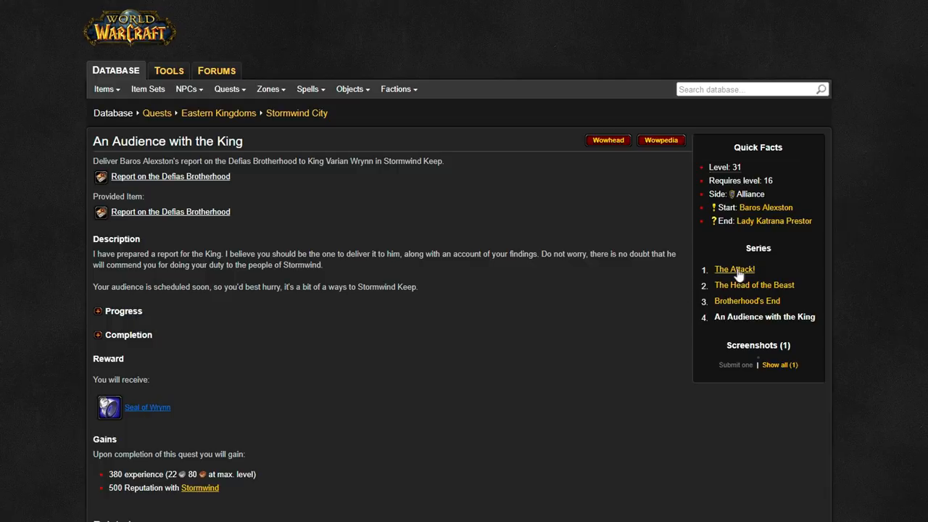
{"action": "left_click", "coordinate": [733, 269]}
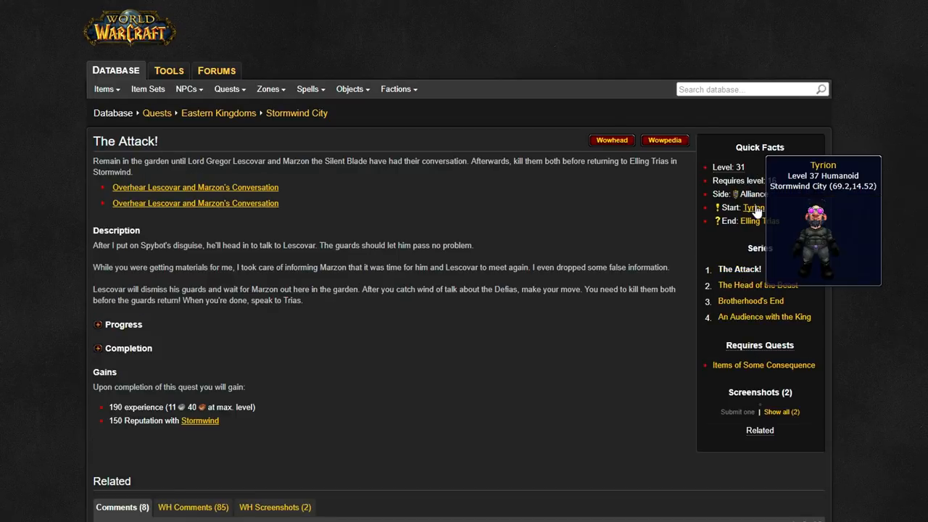
{"action": "left_click", "coordinate": [753, 208]}
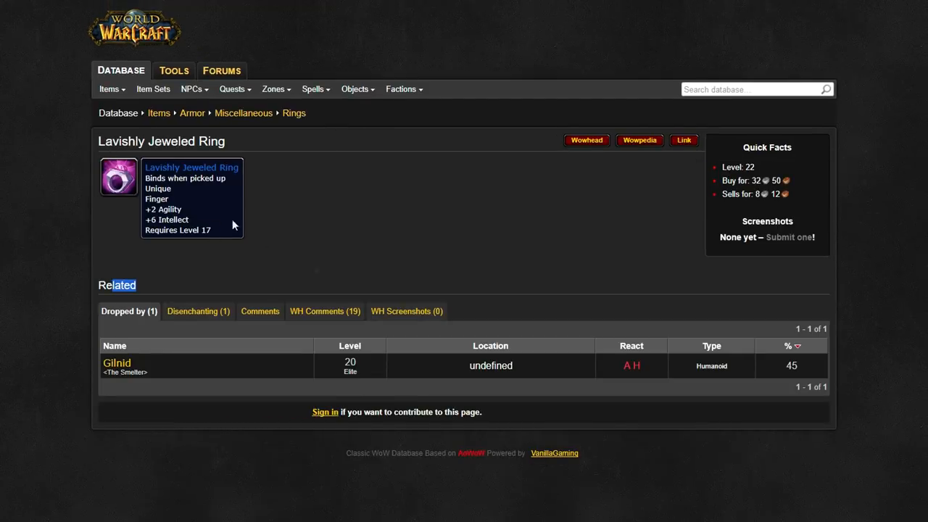
Open Gilnid's NPC page, then vendor Illiyana Moonblaze's page
{"action": "left_click", "coordinate": [117, 362]}
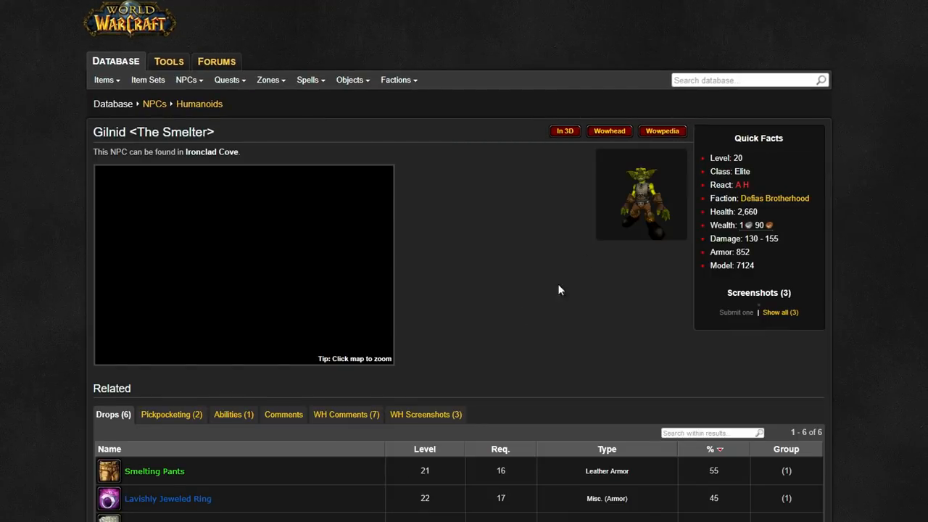
{"action": "mouse_move", "coordinate": [469, 211]}
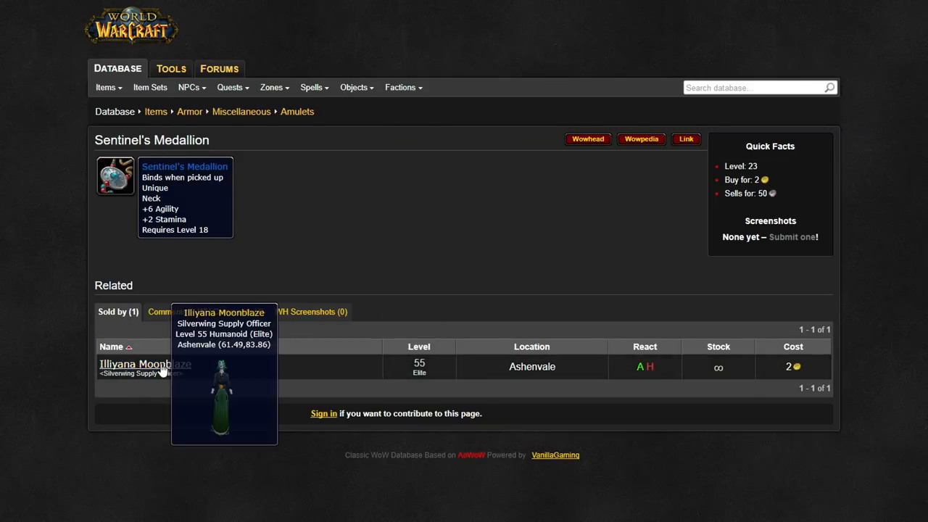
{"action": "left_click", "coordinate": [136, 364]}
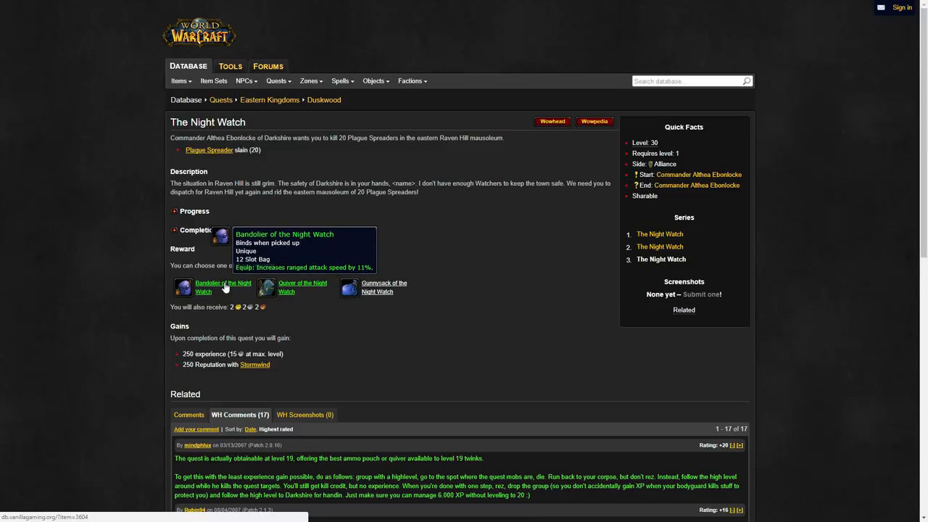
{"action": "mouse_move", "coordinate": [659, 234]}
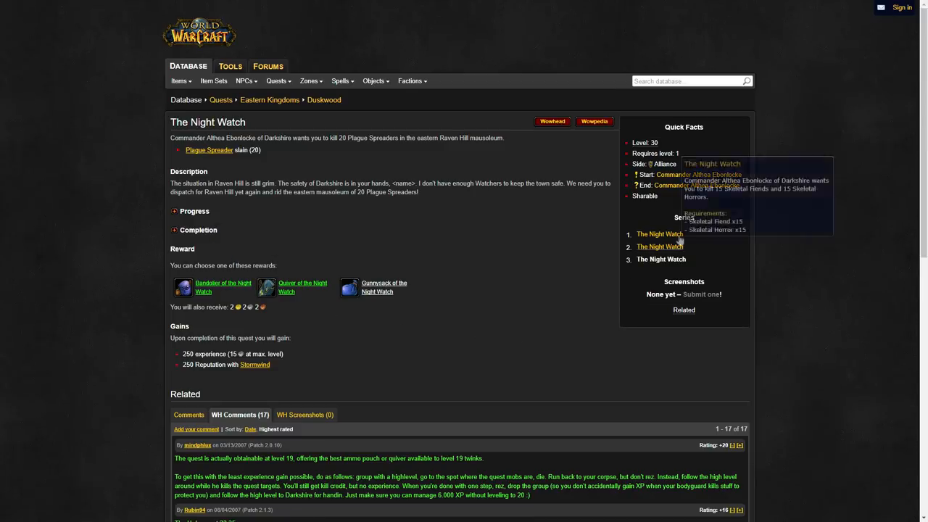
Open the first quest in The Night Watch series, then Commander Althea Ebonlocke's NPC page
{"action": "left_click", "coordinate": [659, 247]}
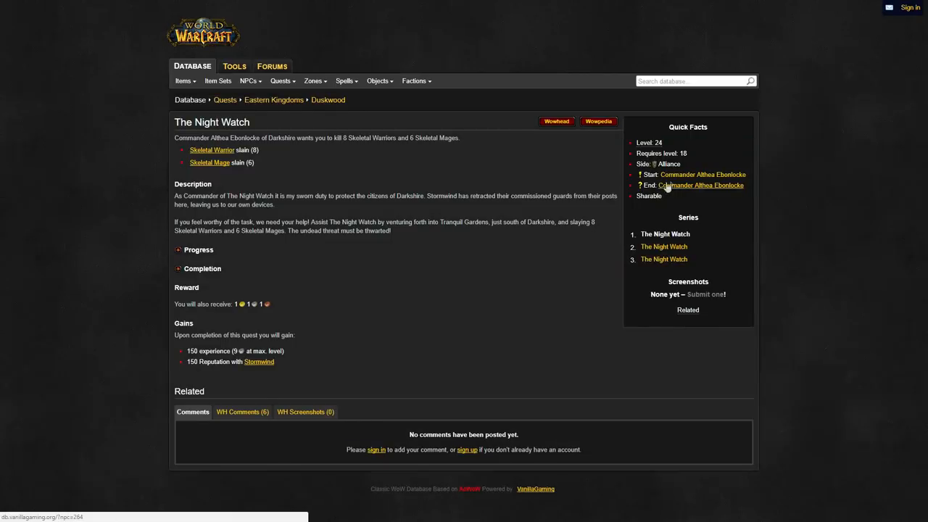
{"action": "left_click", "coordinate": [701, 174]}
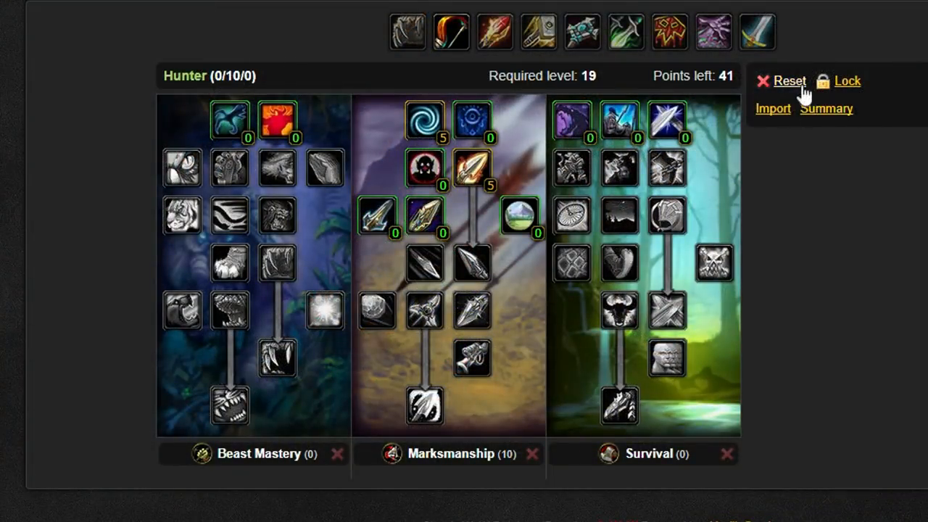
{"action": "mouse_move", "coordinate": [471, 168]}
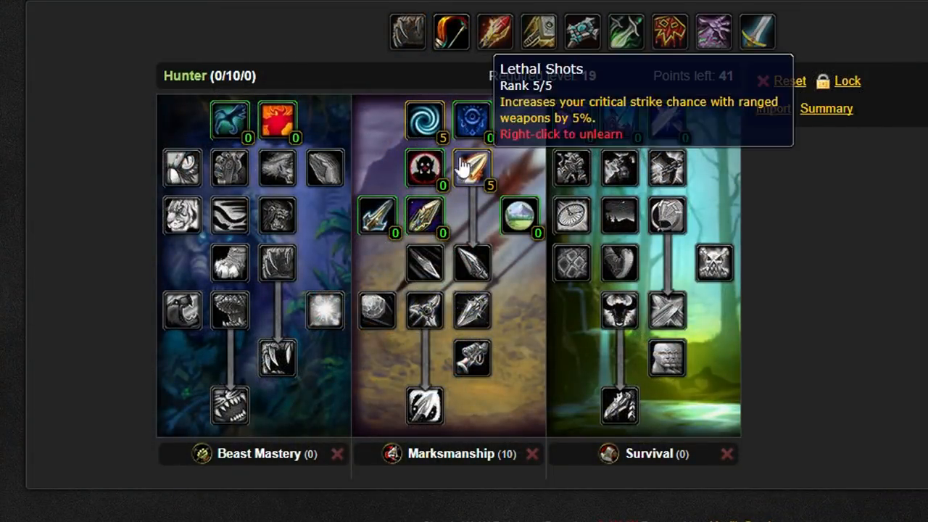
{"action": "mouse_move", "coordinate": [424, 120]}
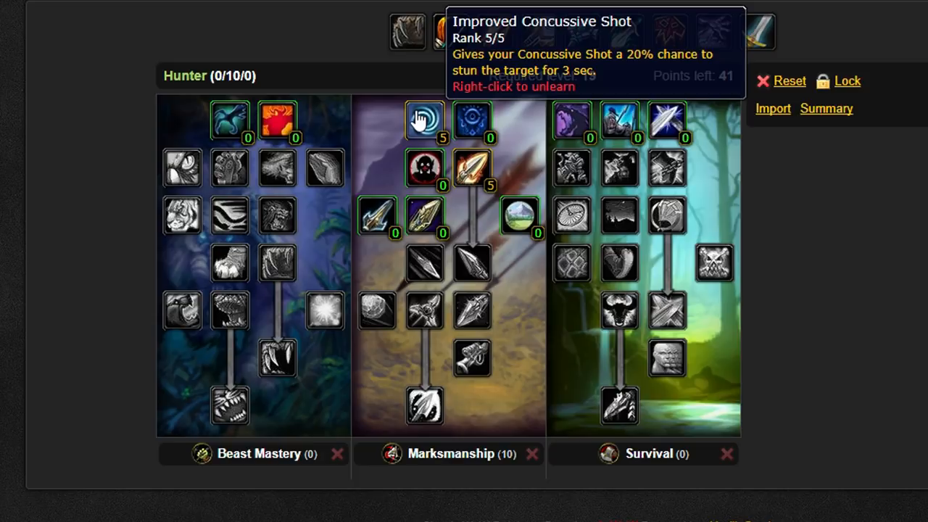
{"action": "mouse_move", "coordinate": [471, 187]}
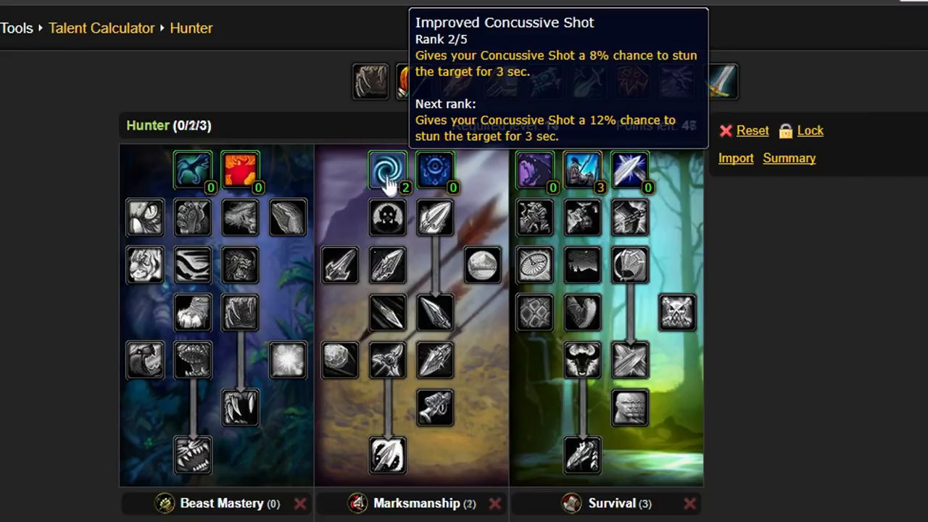
Try ranks in Improved Concussive Shot and Lethal Shots, unlearn them, then add Improved Aspect of the Hawk
{"action": "left_click", "coordinate": [386, 170]}
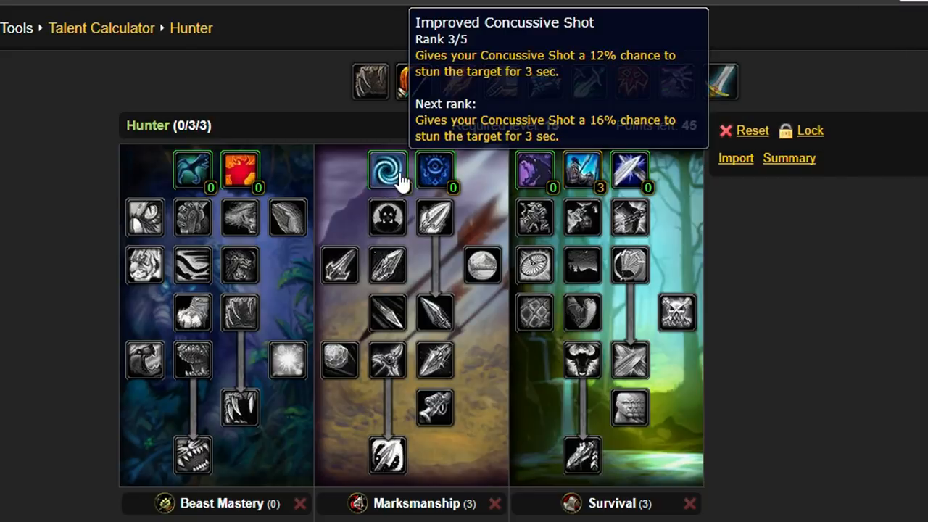
{"action": "left_click", "coordinate": [435, 217]}
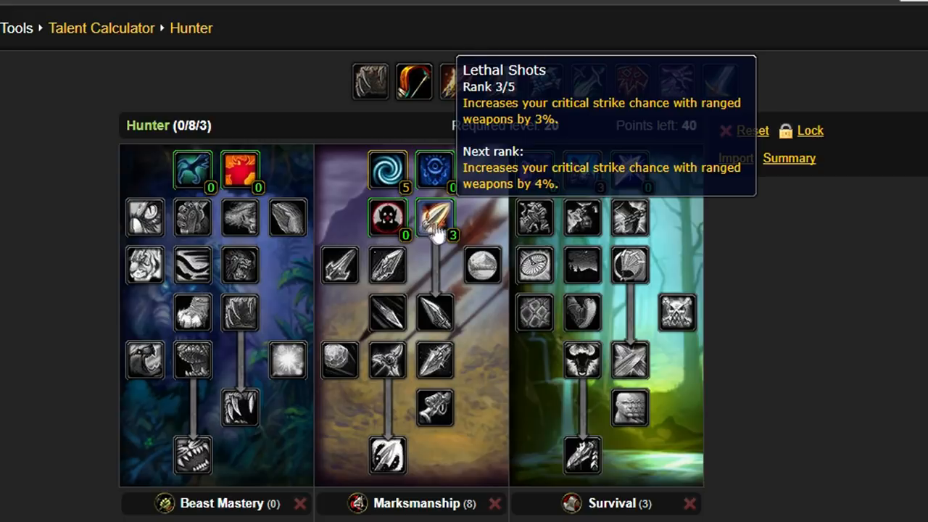
{"action": "mouse_move", "coordinate": [453, 228]}
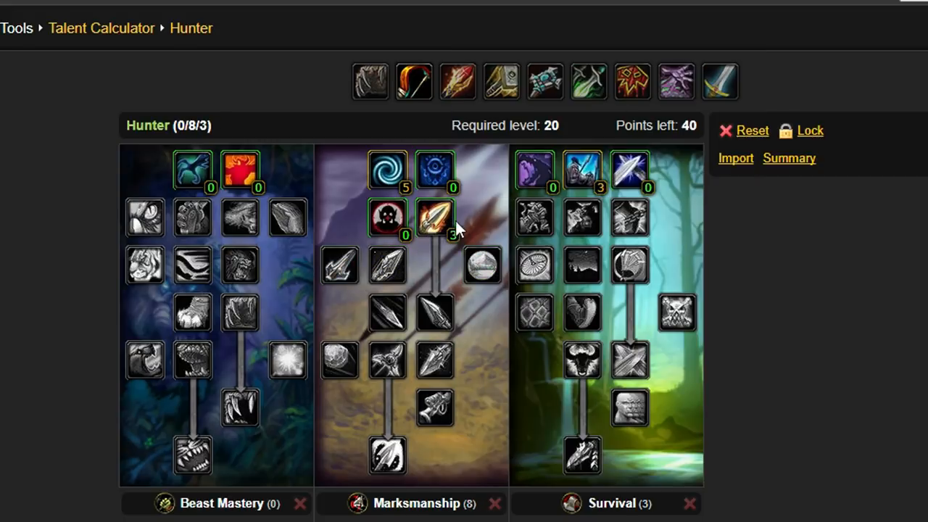
{"action": "mouse_move", "coordinate": [569, 213]}
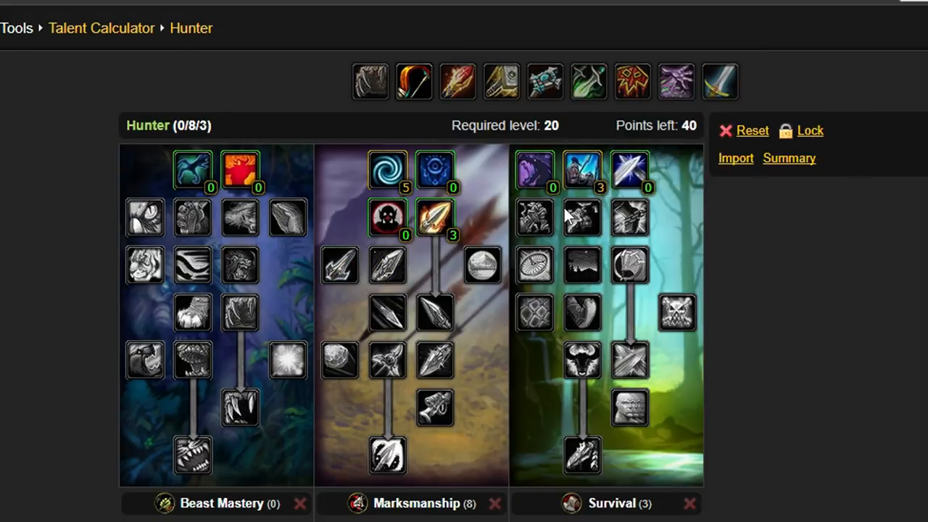
{"action": "right_click", "coordinate": [434, 219]}
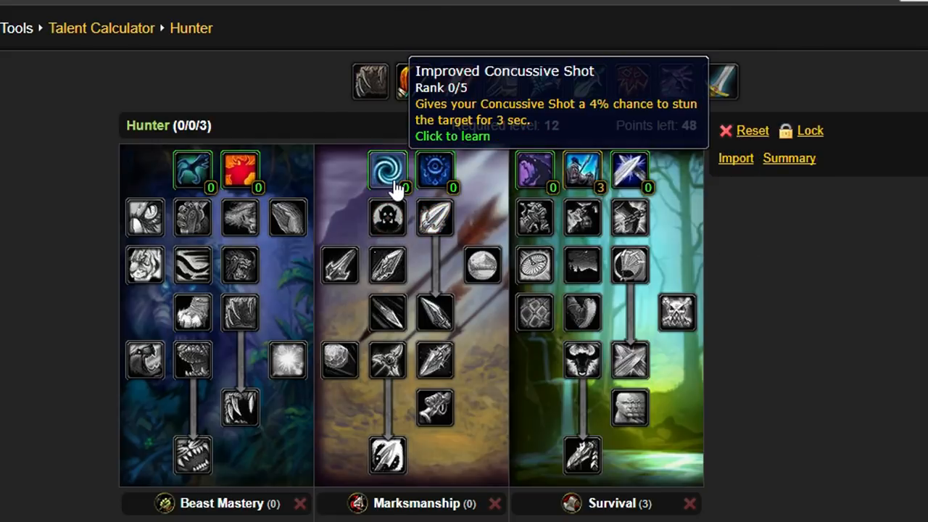
{"action": "left_click", "coordinate": [192, 170]}
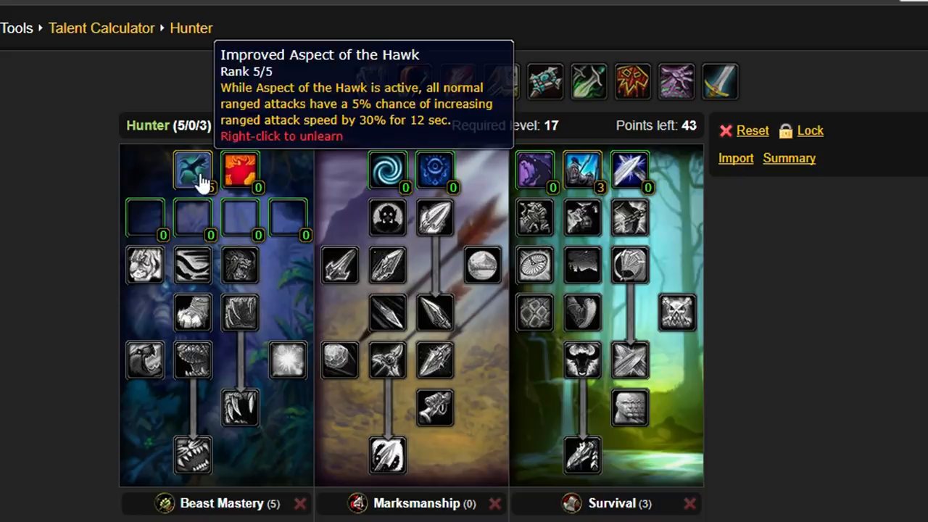
{"action": "mouse_move", "coordinate": [369, 190]}
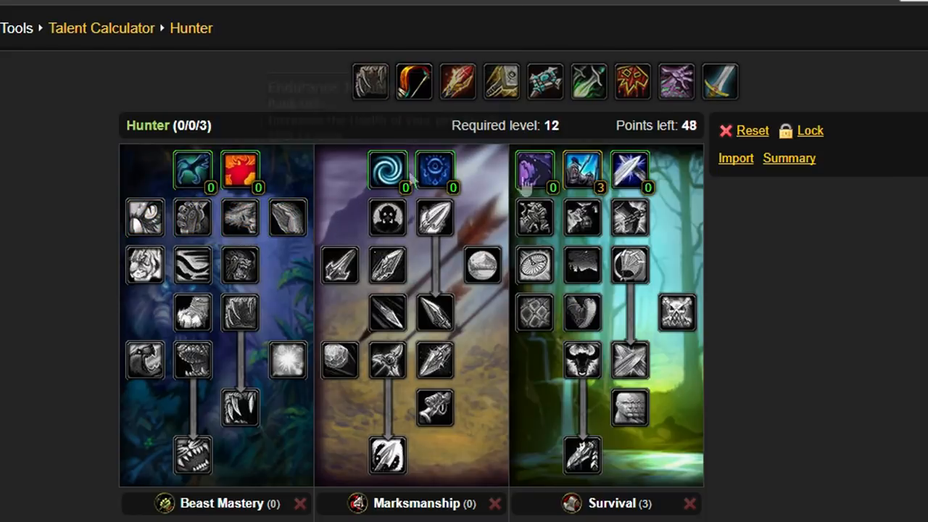
Add second-row Survival points, including a rank of Improved Wing Clip
{"action": "left_click", "coordinate": [582, 218]}
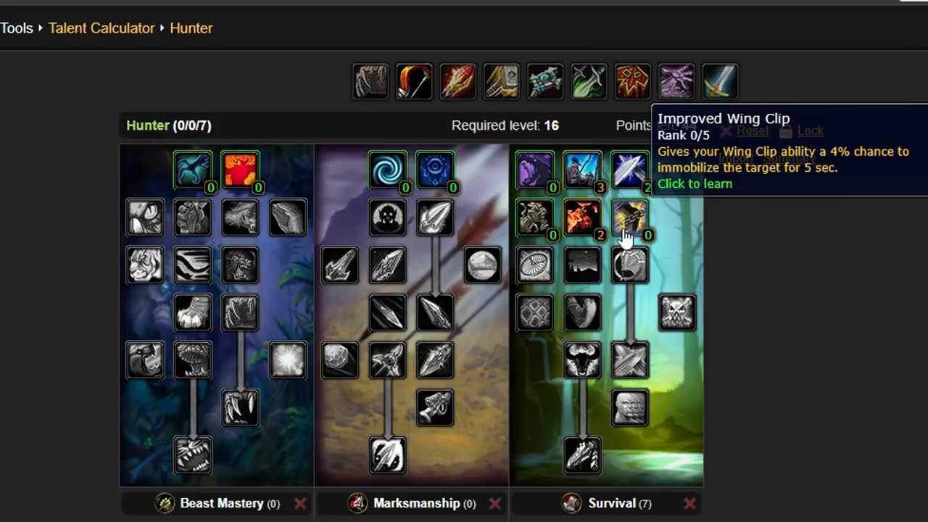
{"action": "left_click", "coordinate": [630, 217]}
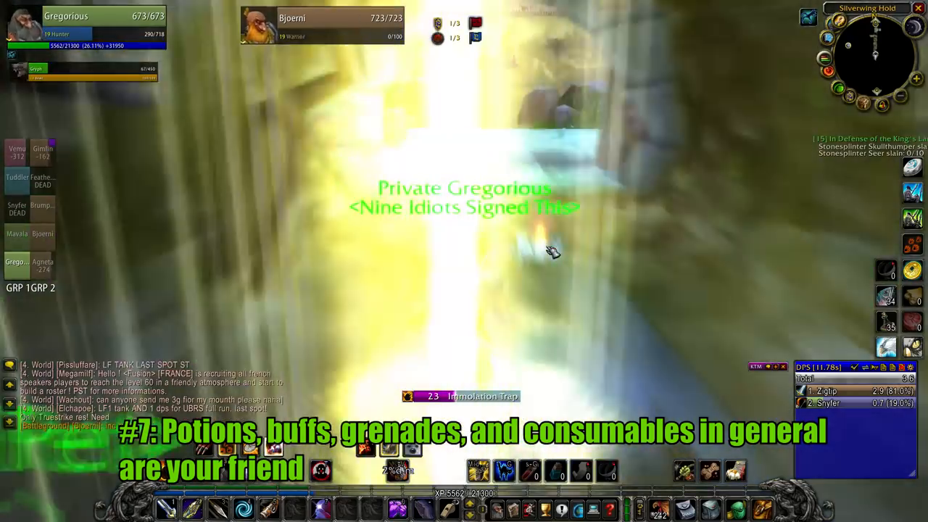
Inspect the equipment of Bjoerni, the level 19 Dwarf Warrior teammate, from his portrait menu
{"action": "right_click", "coordinate": [319, 23]}
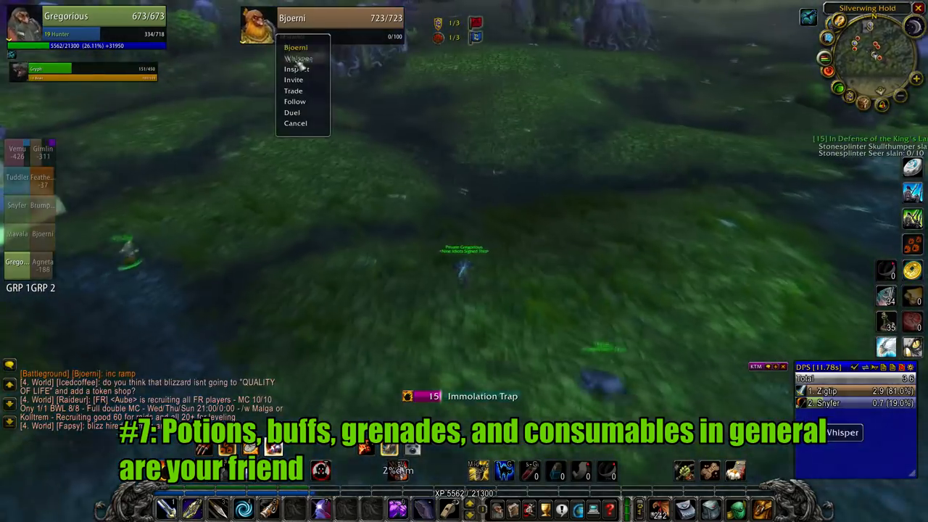
{"action": "left_click", "coordinate": [296, 68]}
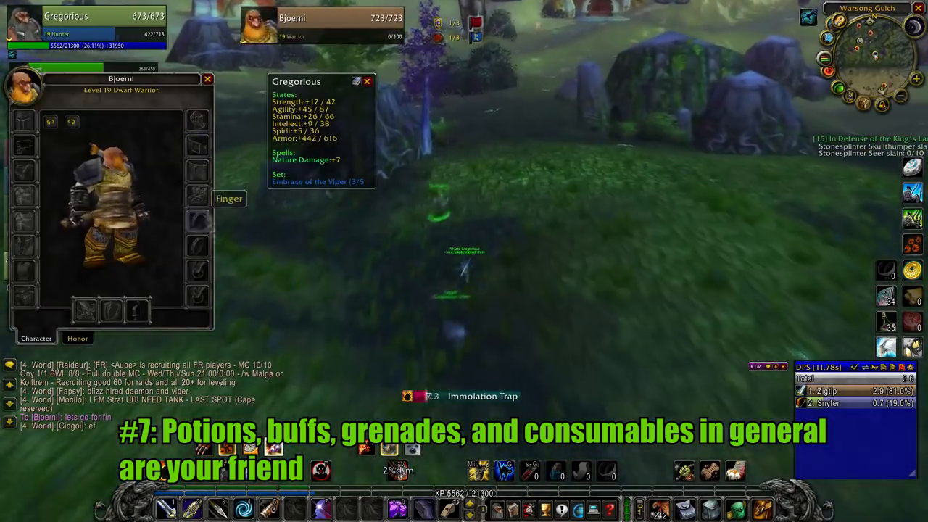